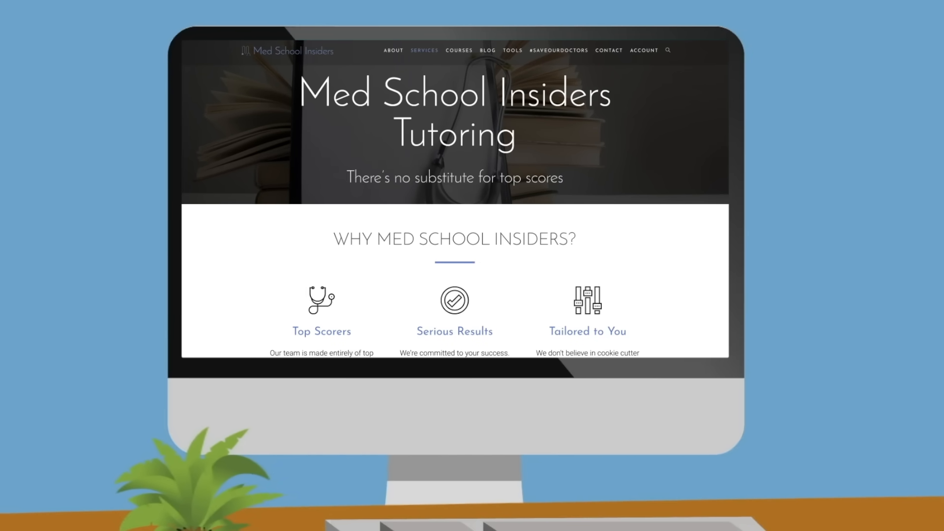
{"action": "scroll", "scroll_direction": "down", "scroll_amount": 3}
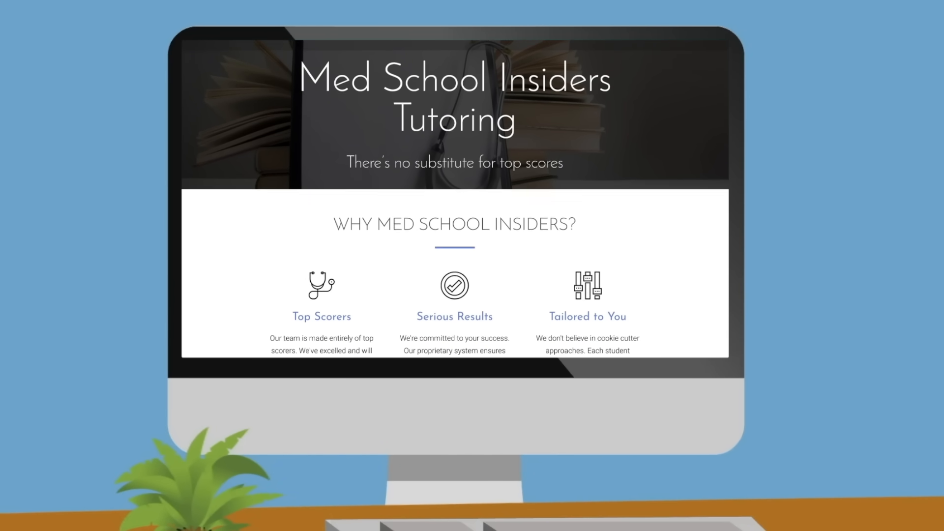
{"action": "scroll", "scroll_direction": "down", "scroll_amount": 3}
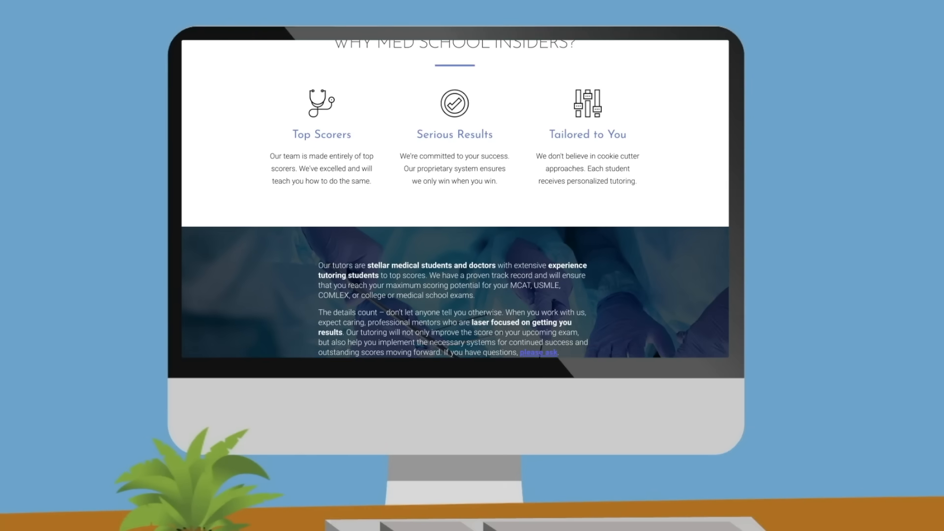
{"action": "scroll", "scroll_direction": "down", "scroll_amount": 3}
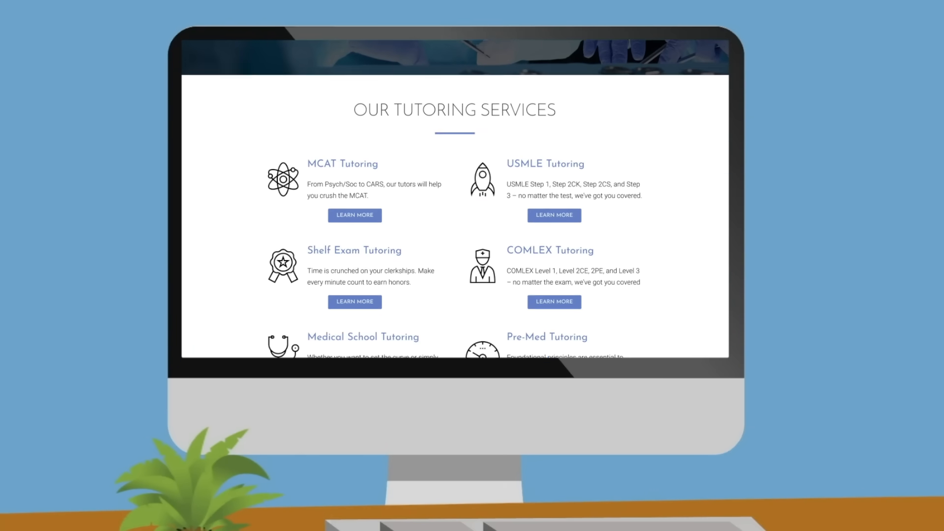
{"action": "scroll", "scroll_direction": "down", "scroll_amount": 3}
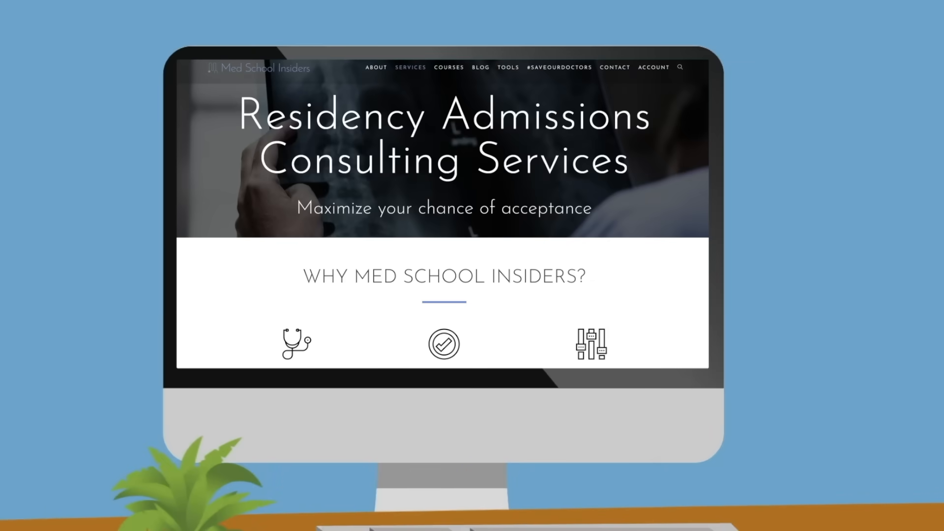
{"action": "scroll", "scroll_direction": "down", "scroll_amount": 3}
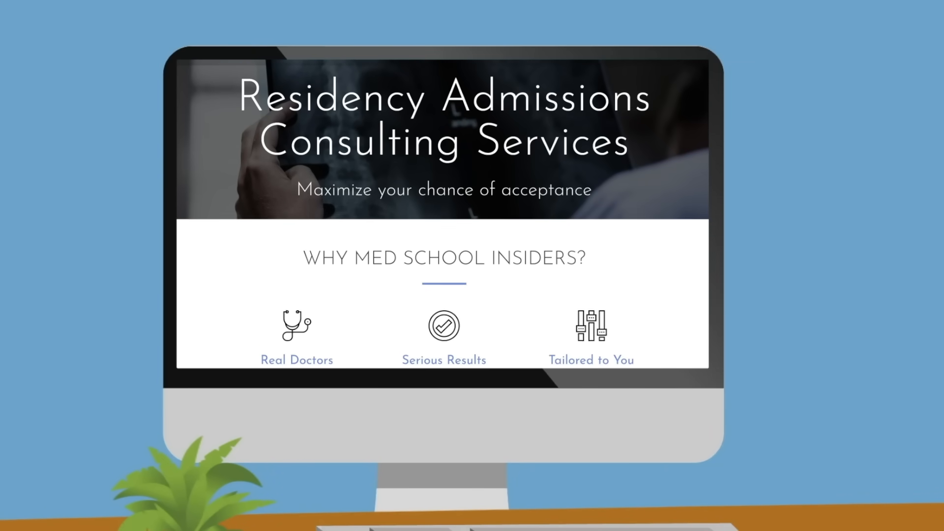
{"action": "scroll", "scroll_direction": "down", "scroll_amount": 3}
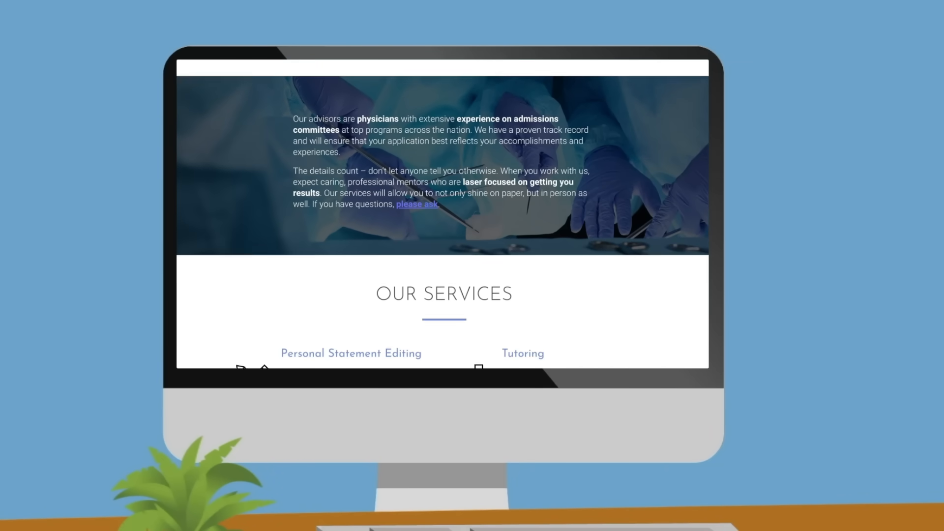
{"action": "scroll", "scroll_direction": "down", "scroll_amount": 3}
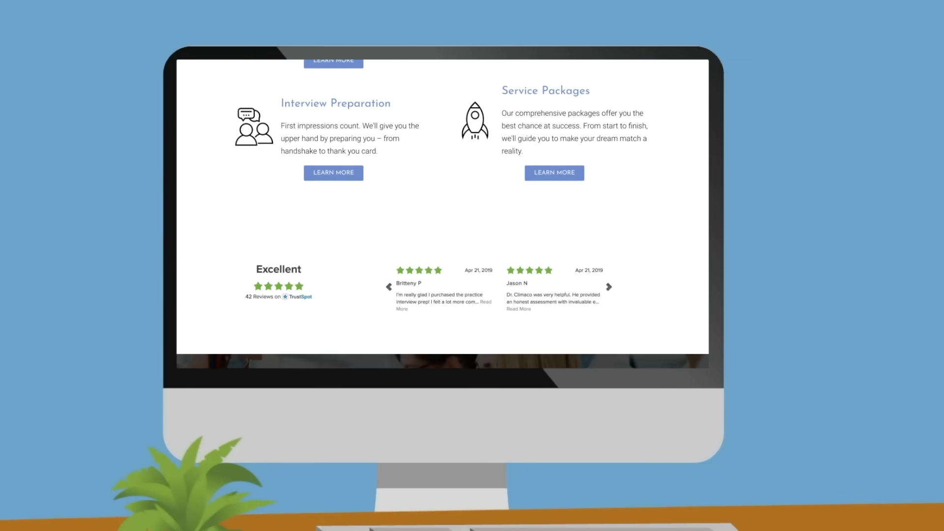